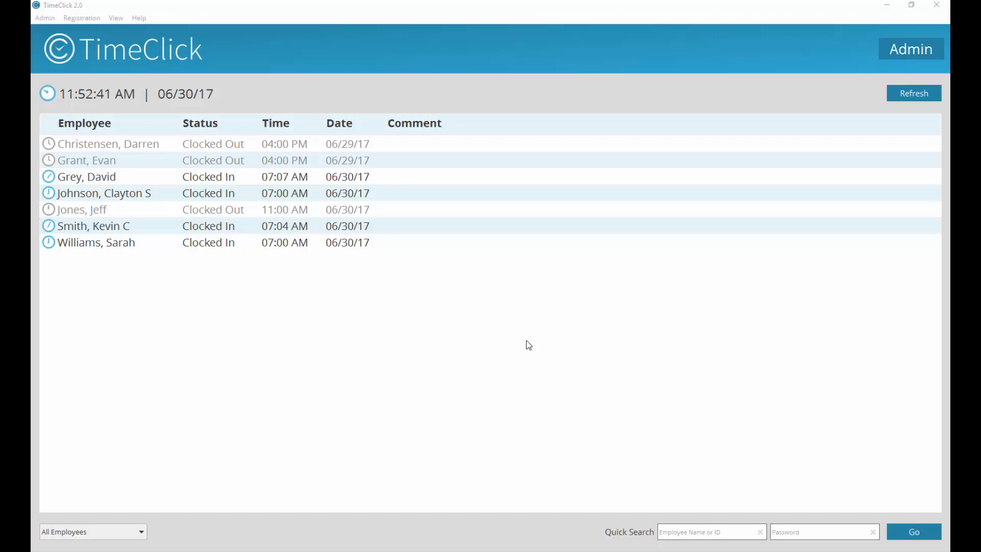
click(97, 242)
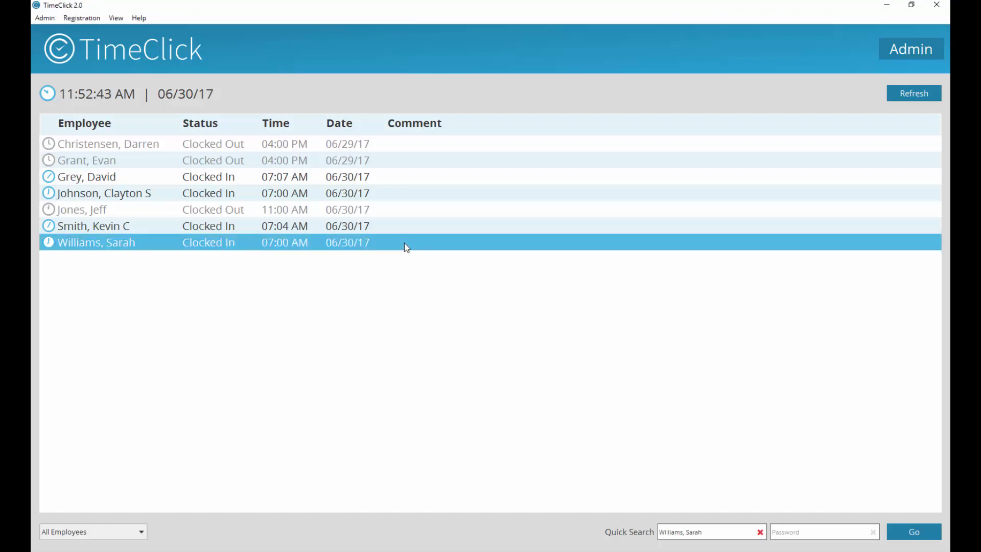
click(912, 532)
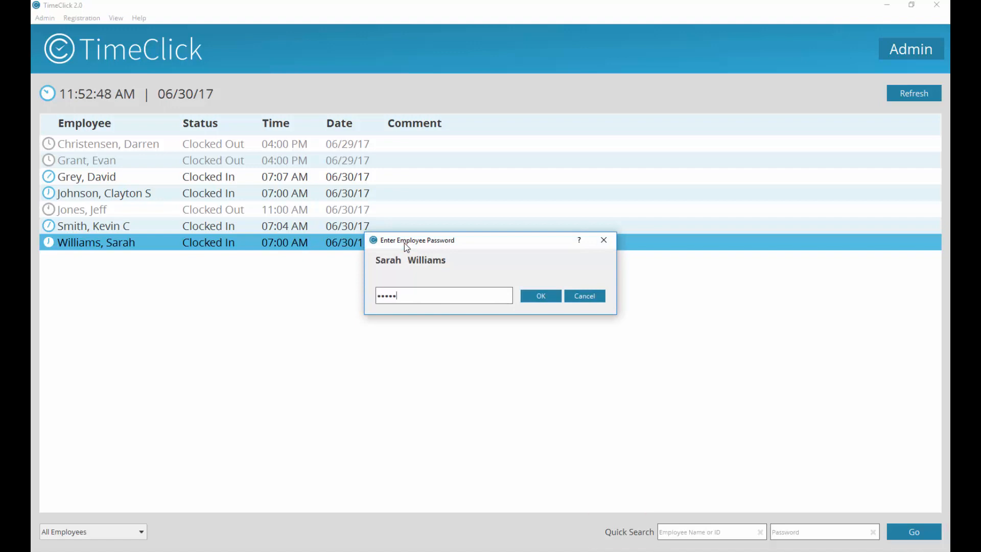
- Submit her password to reach the Clock Actions Menu showing Clocked In and overtime progress
click(539, 296)
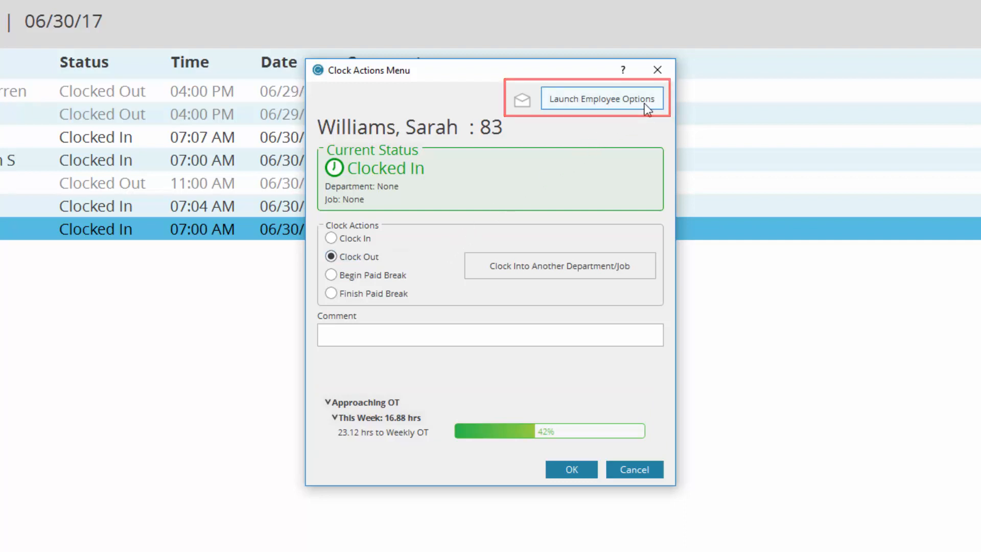
- Tour her employee options: overtime dashboard, hours report, accrued time balances and personal settings
click(601, 98)
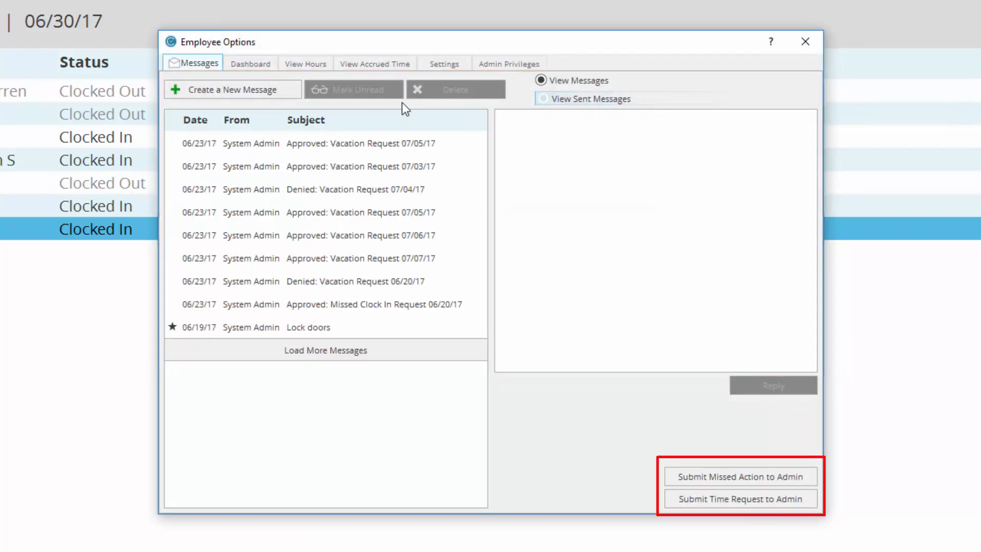
click(250, 63)
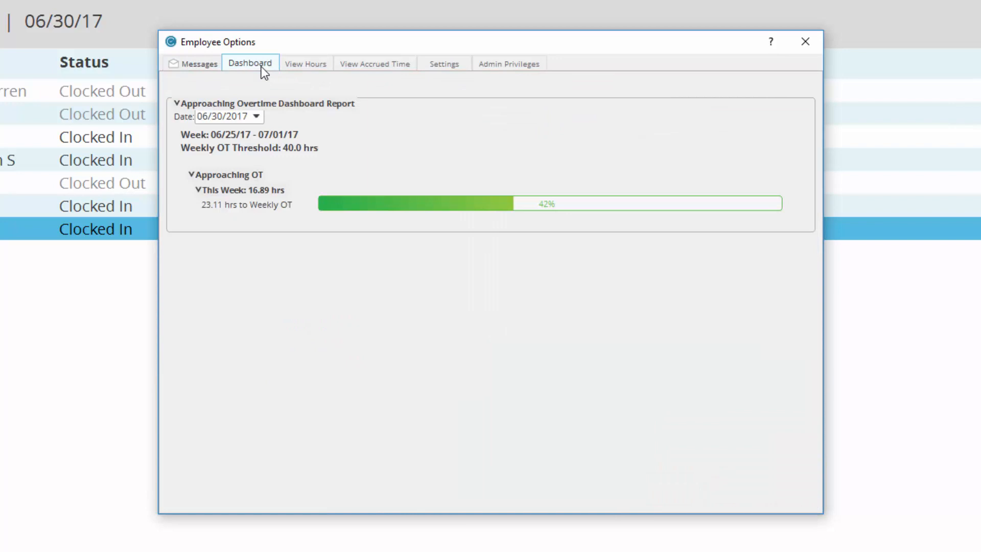
mouse_move(305, 64)
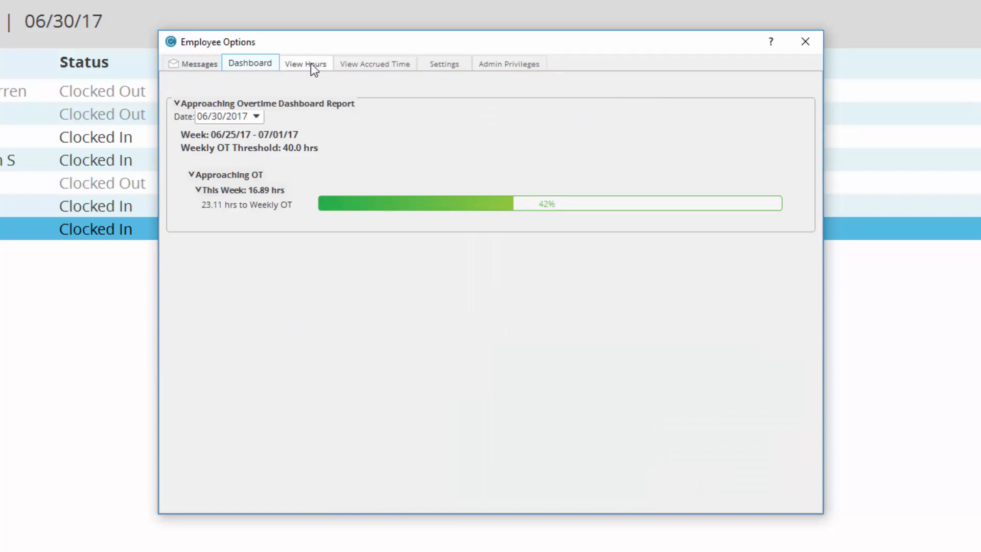
click(306, 64)
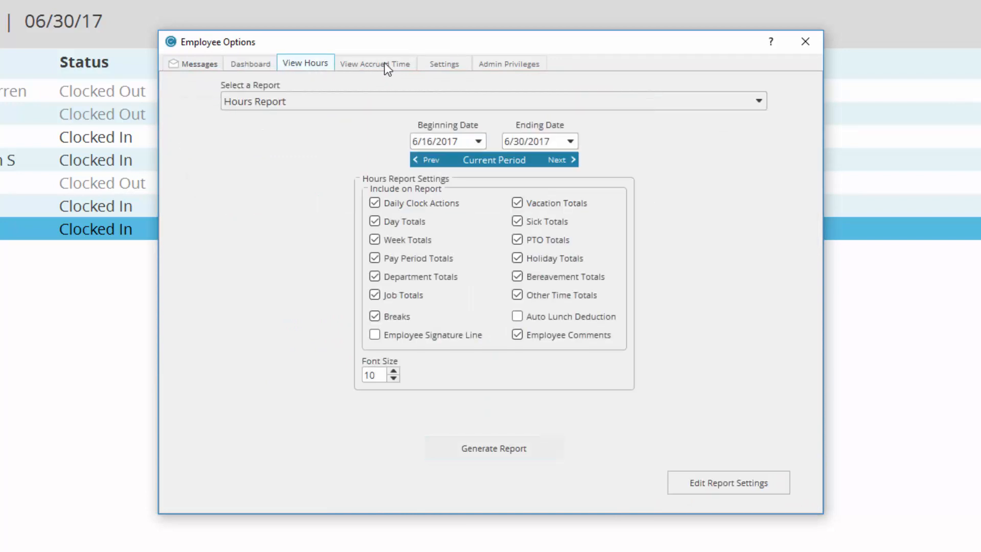
click(375, 63)
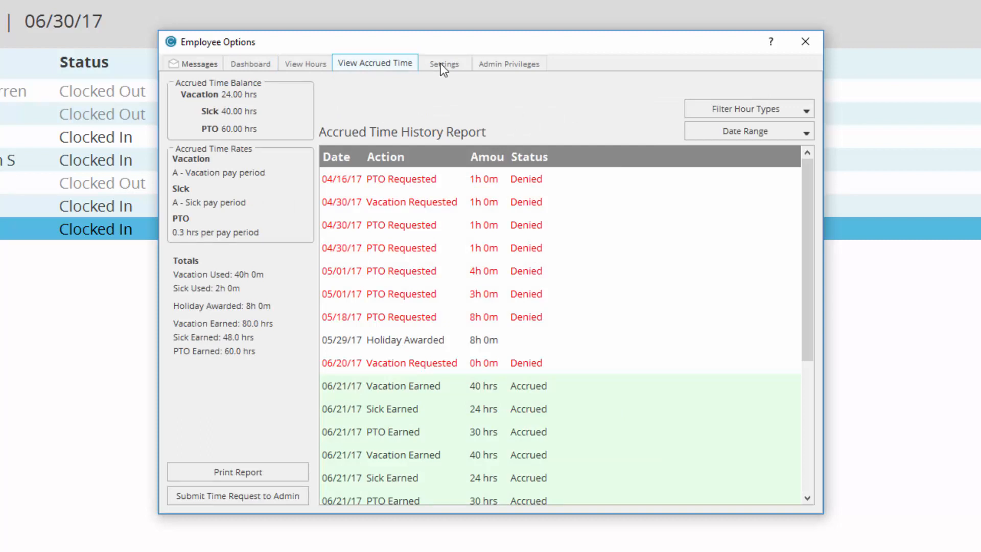
click(505, 64)
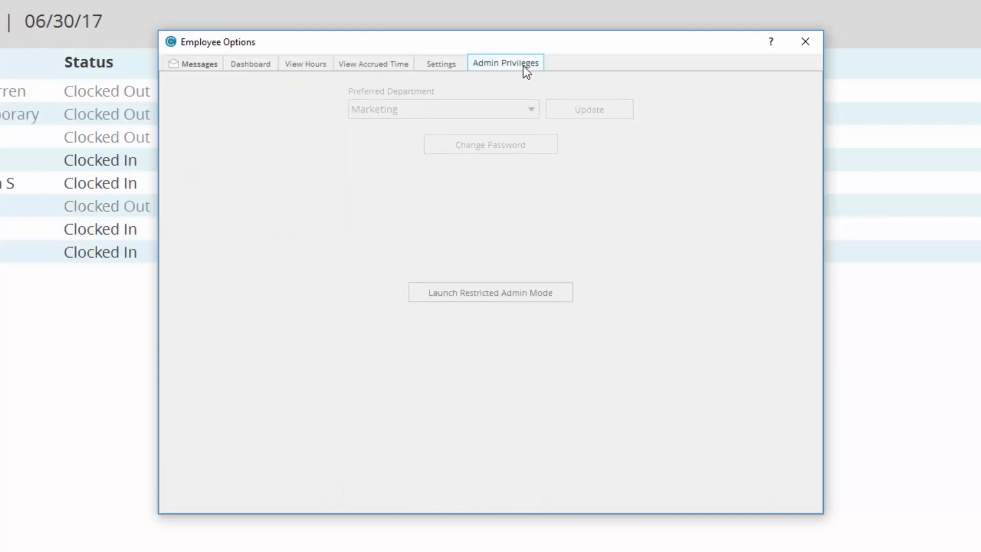
- Review her admin privileges and launch restricted admin mode
click(490, 292)
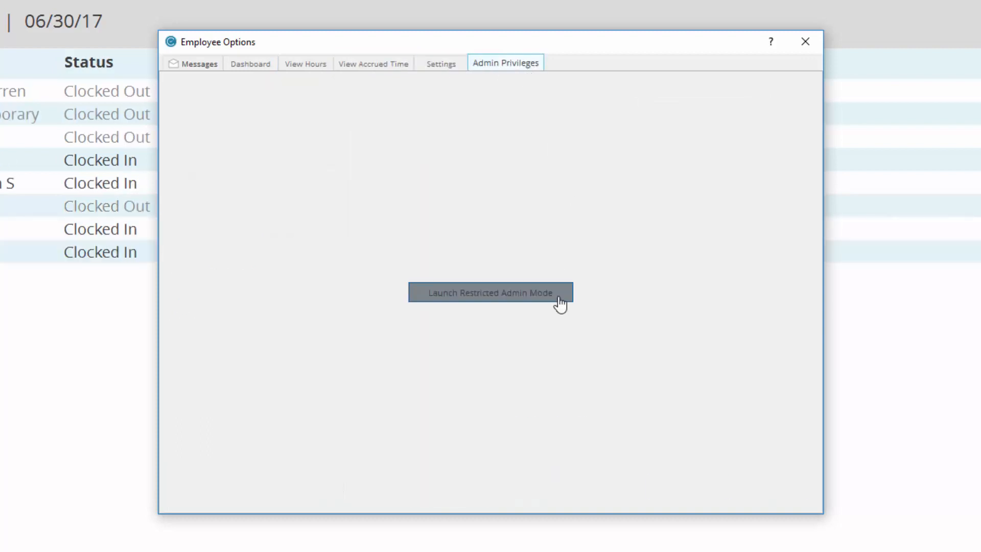
click(489, 292)
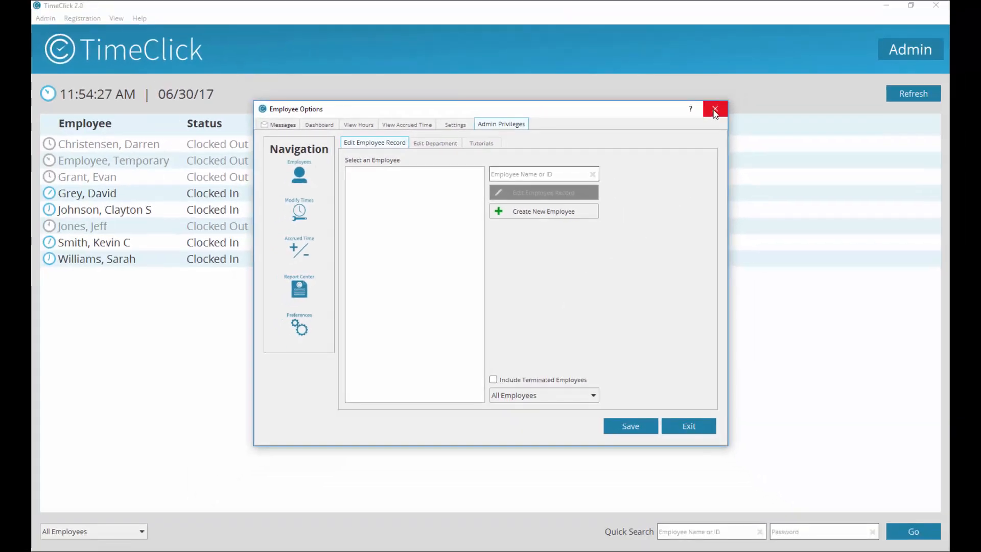
- Leave employee options for Admin Options, view the overtime dashboard report and list the employees
click(715, 110)
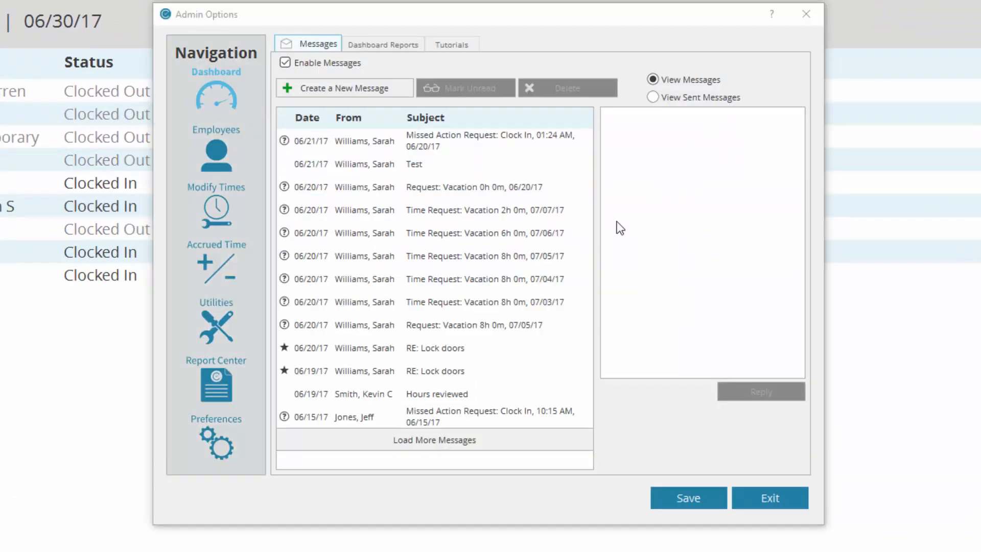
mouse_move(384, 44)
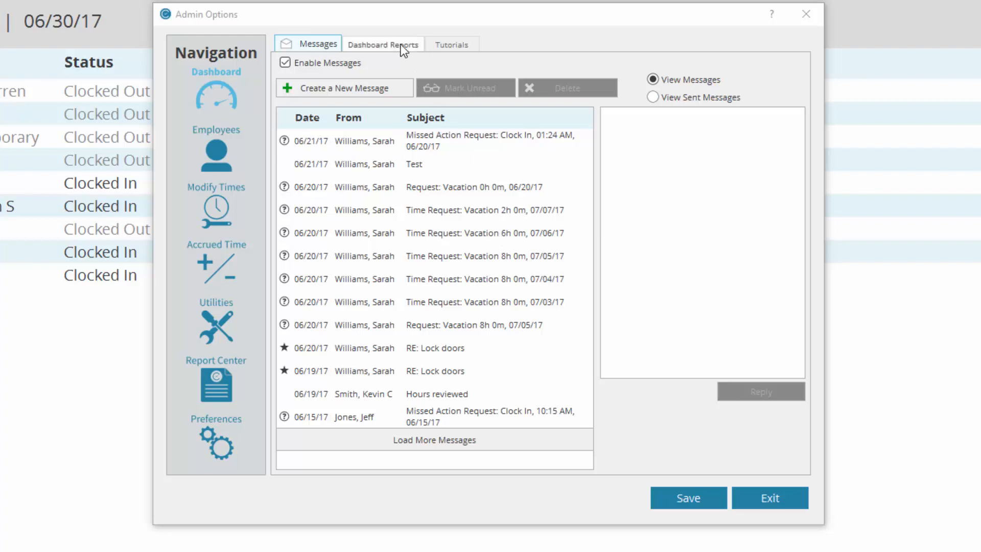
click(383, 44)
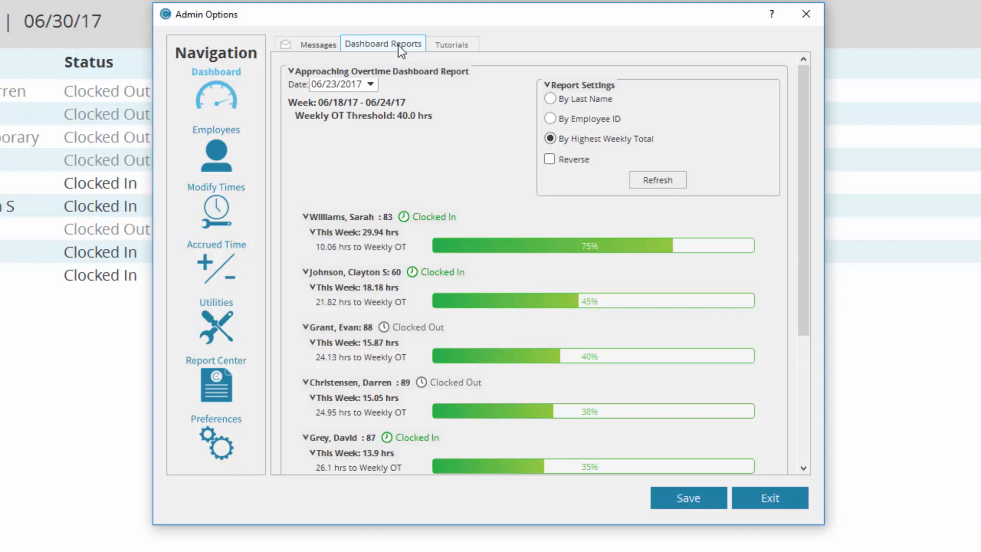
click(215, 153)
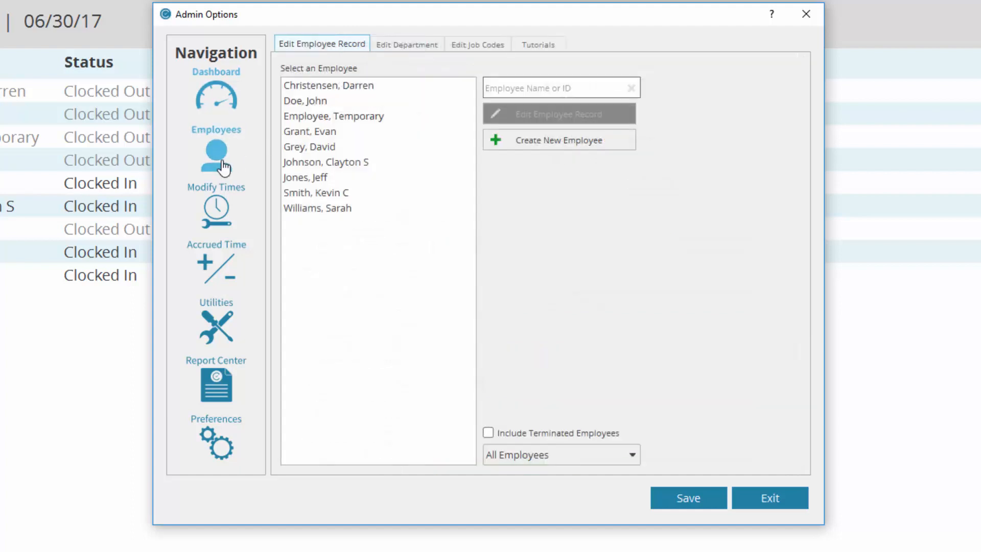
mouse_move(316, 160)
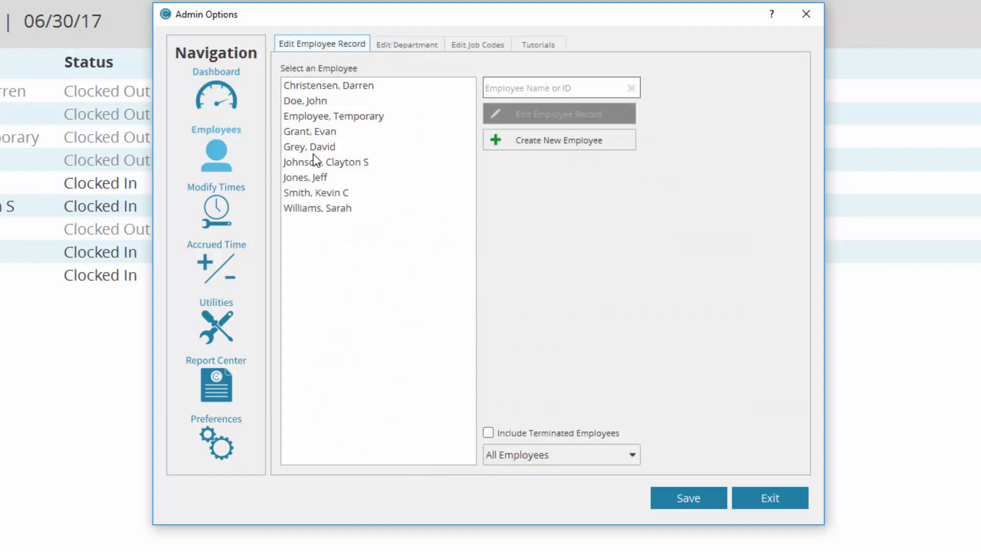
click(558, 140)
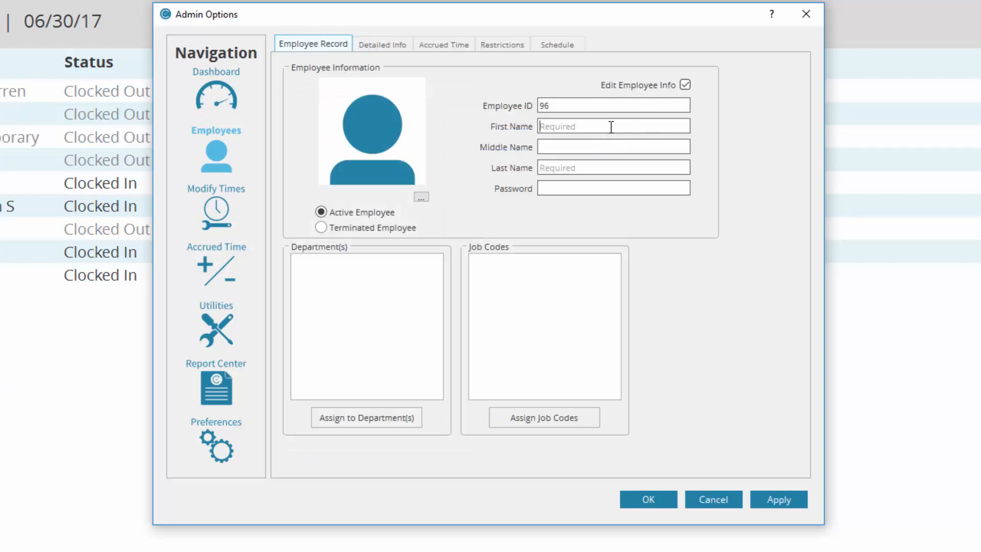
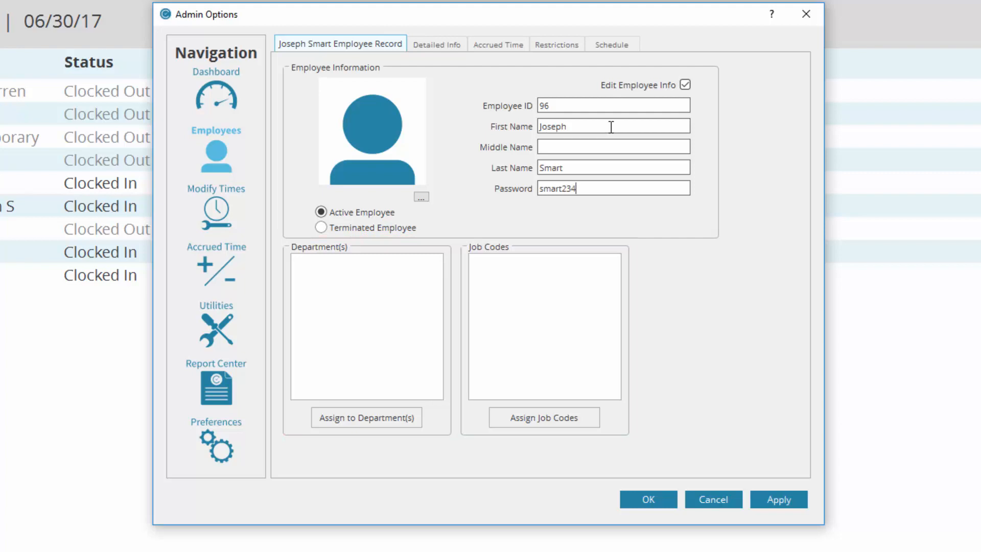
click(436, 44)
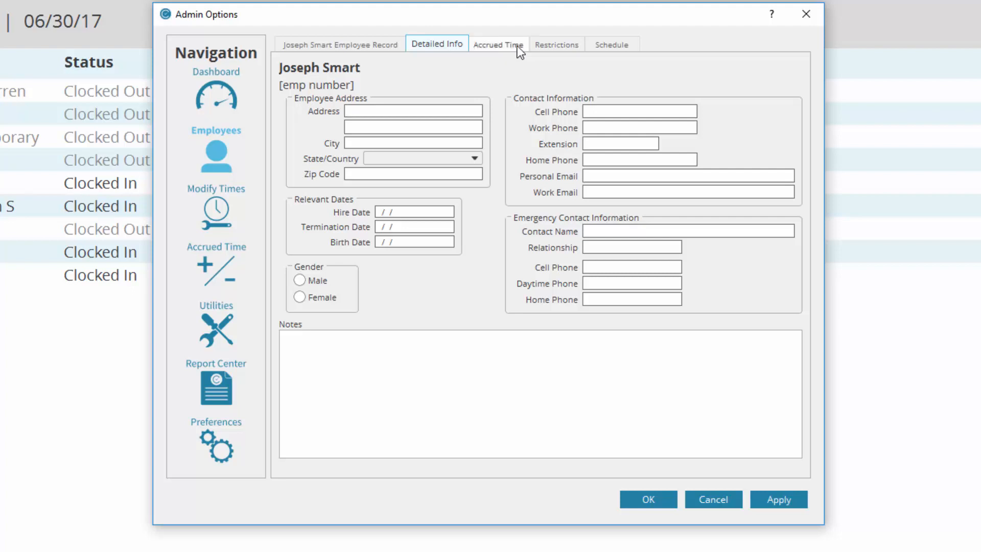
click(497, 44)
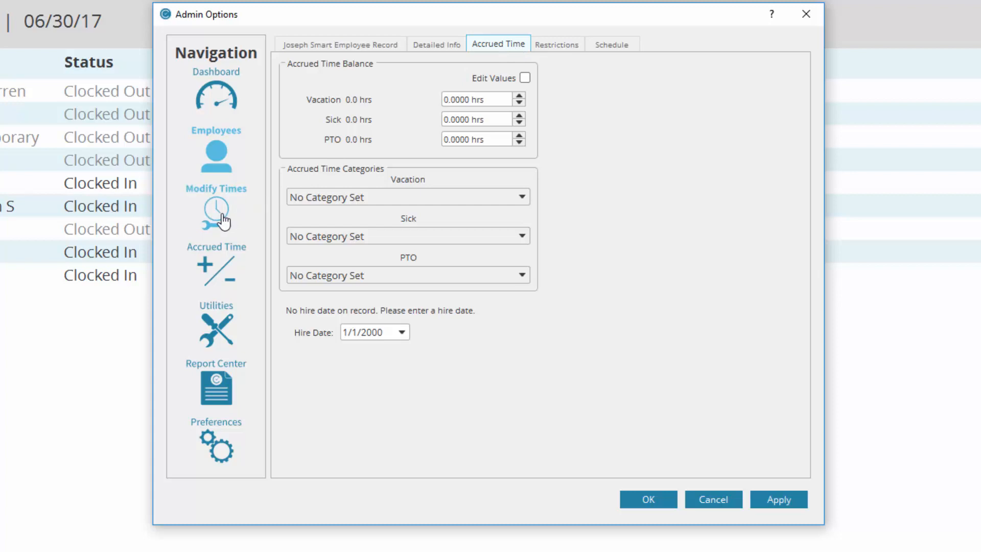
click(215, 209)
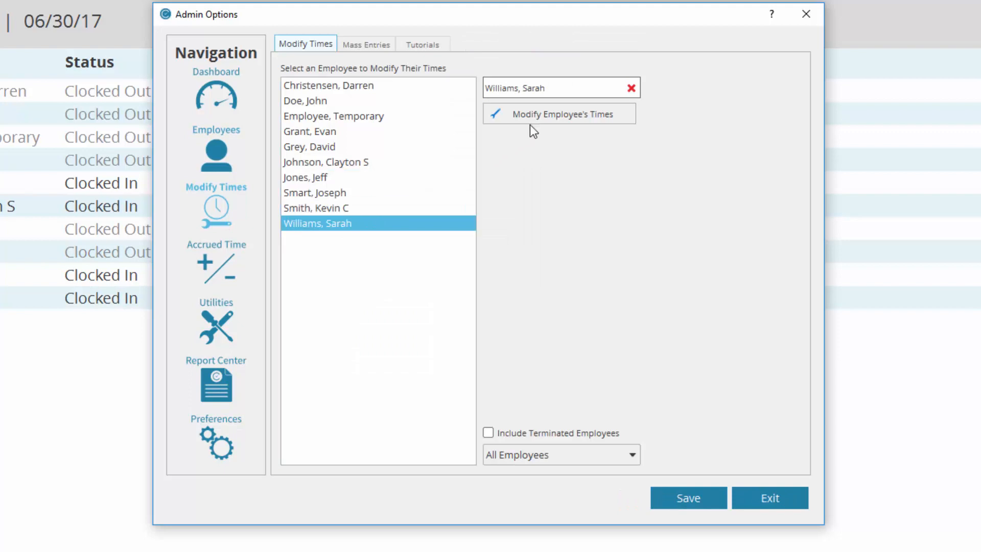
click(559, 113)
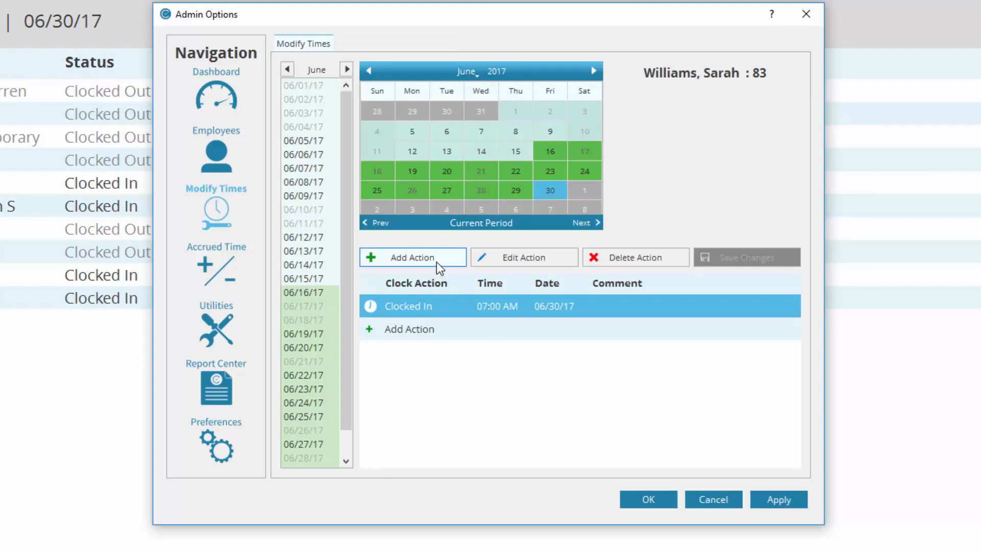
click(412, 257)
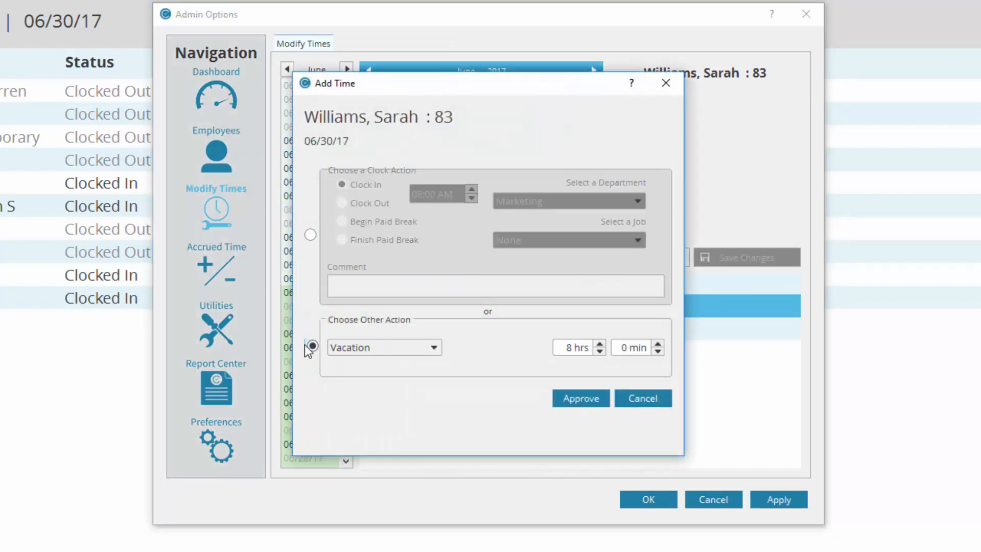
click(641, 399)
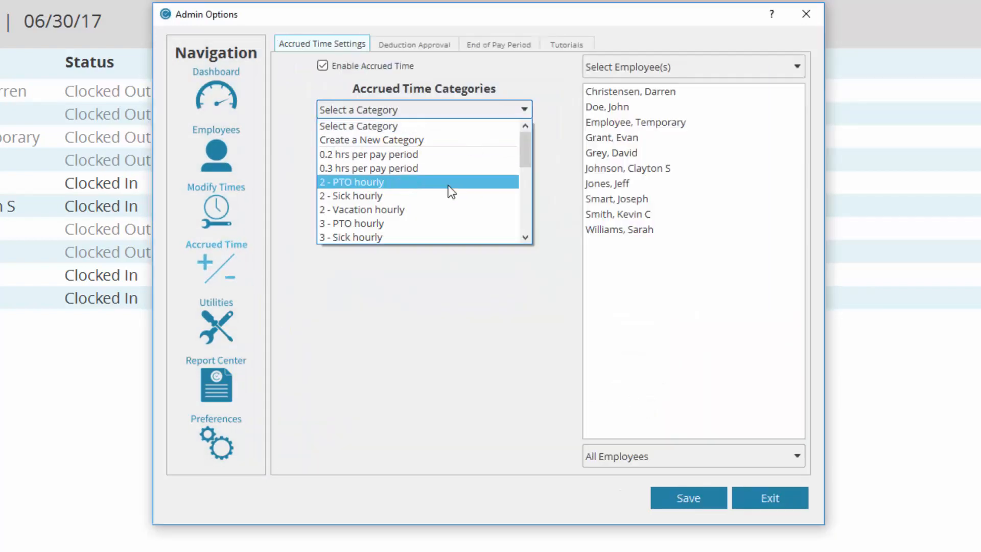
- Inspect the 2 - PTO hourly accrual category and deduction approvals, then the database utilities
click(350, 182)
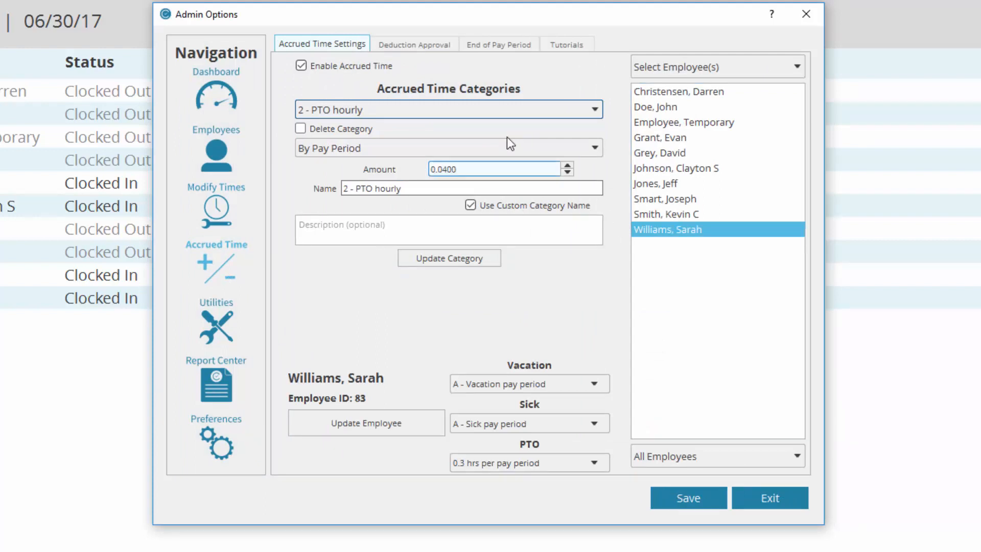
click(414, 44)
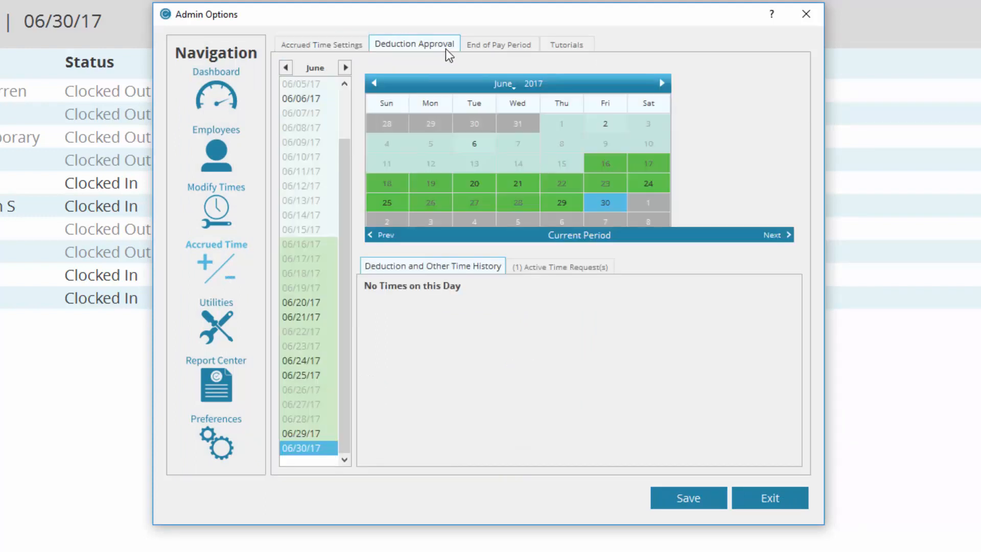
click(498, 43)
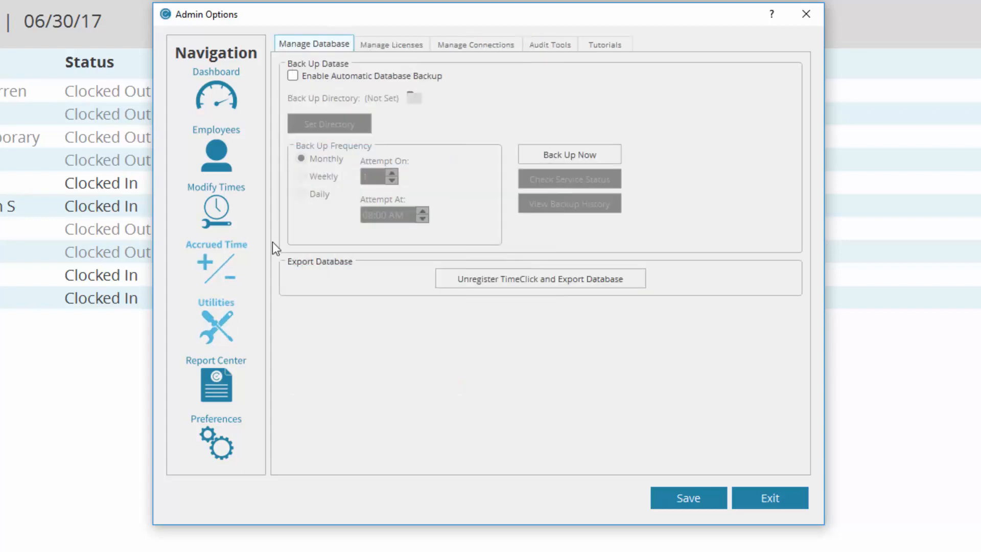
- View license usage, network database connections and audit tools, then the Report Center
click(392, 44)
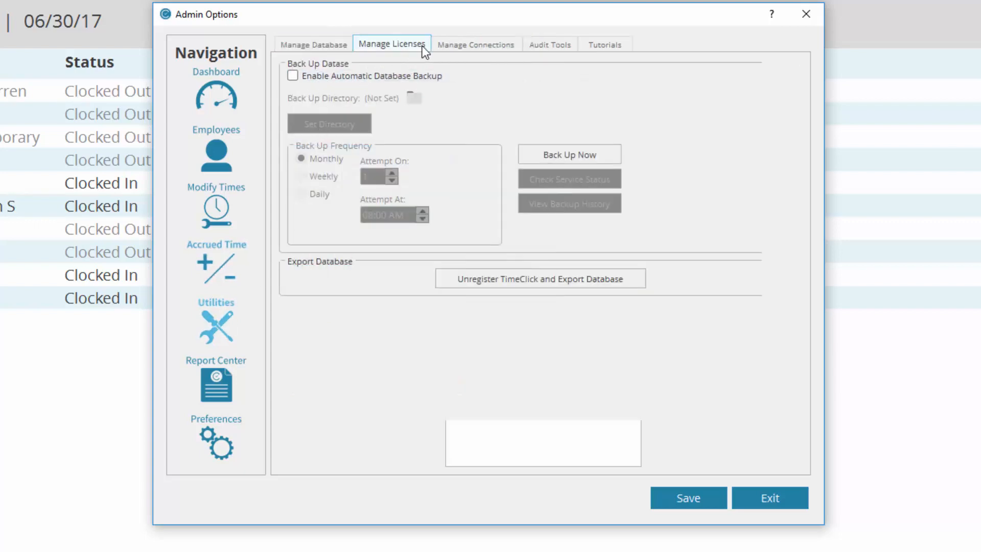
click(392, 44)
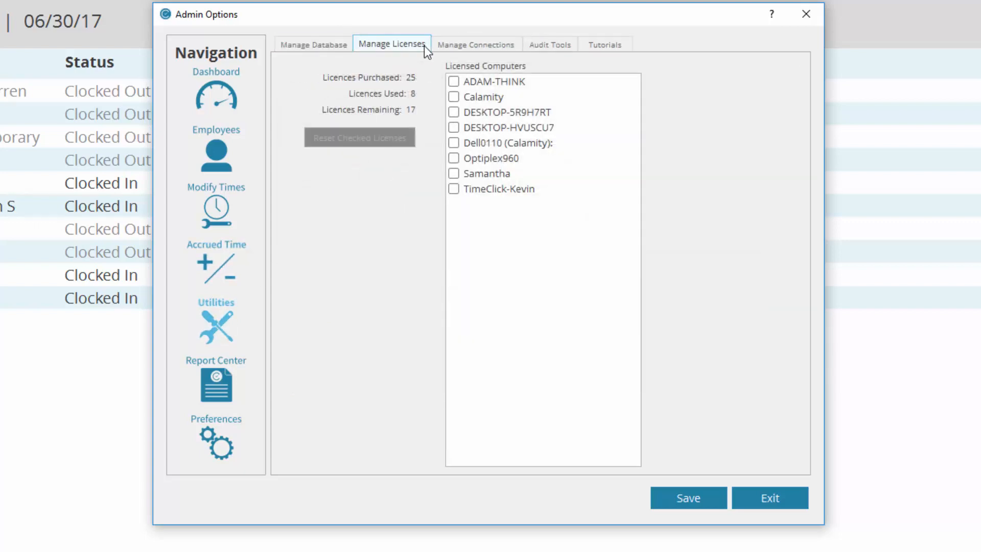
click(476, 44)
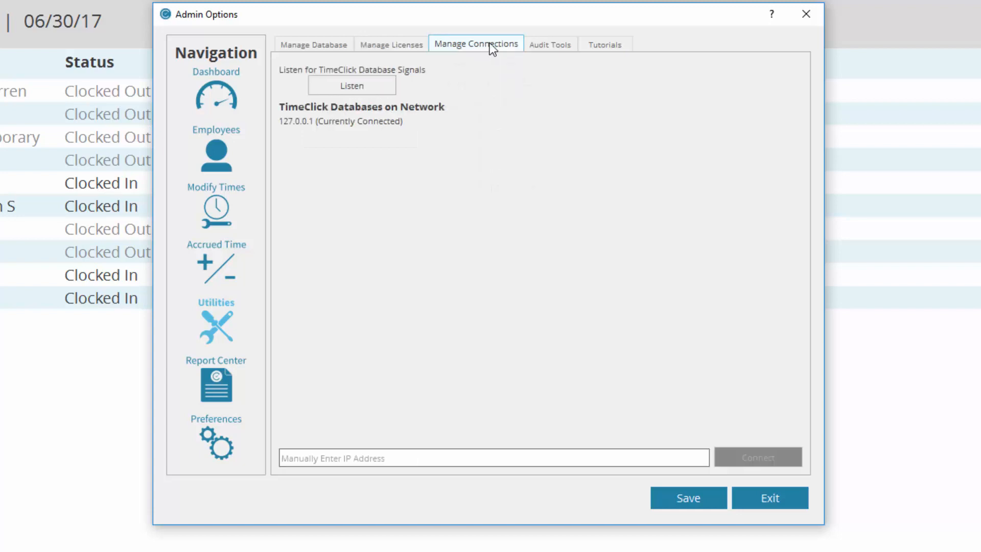
click(550, 44)
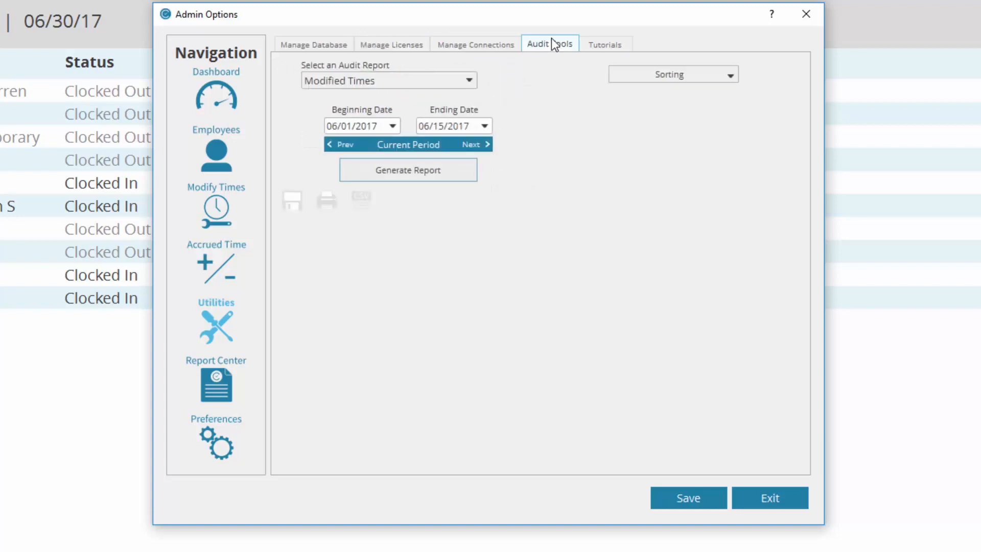
click(216, 383)
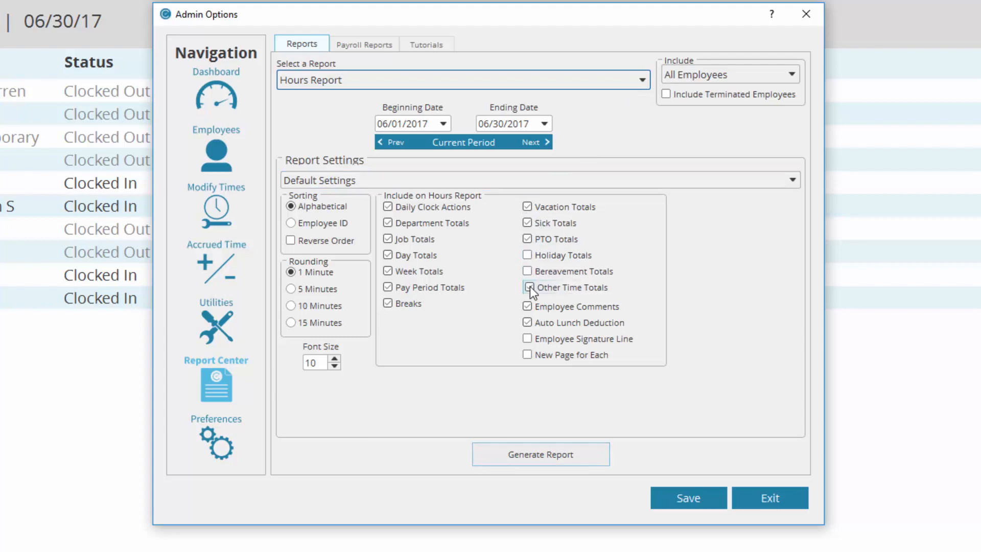
- Check the Hours Report inclusion options and move to program preferences
click(527, 287)
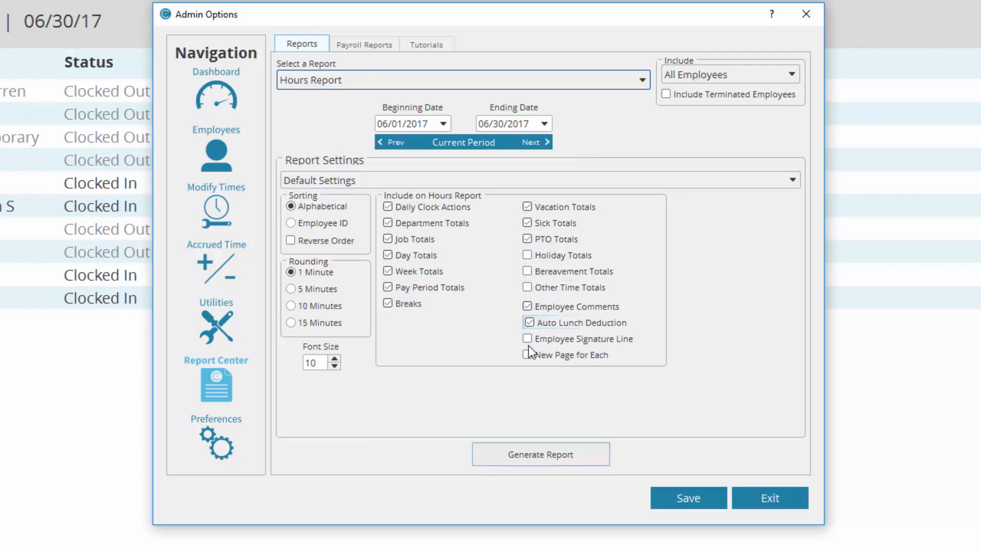
click(540, 453)
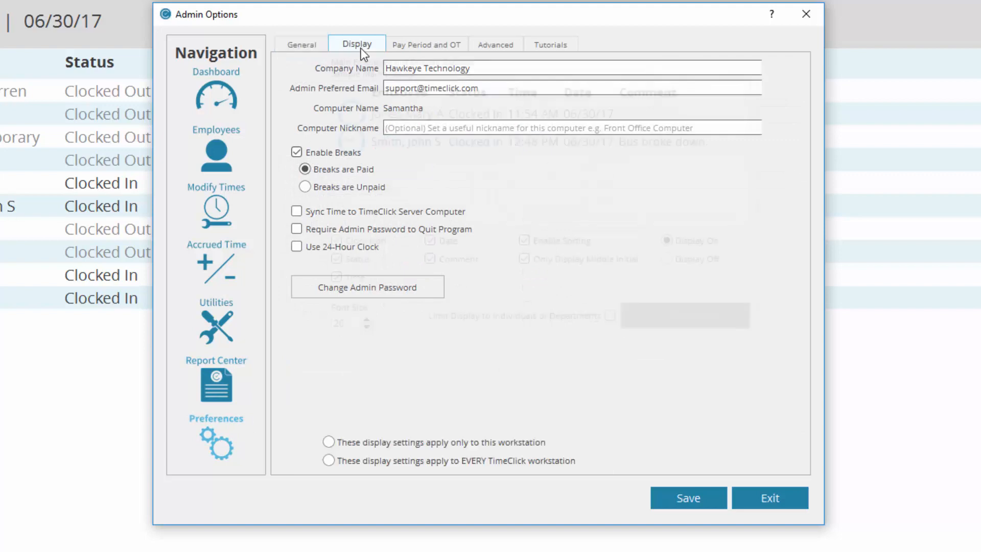
- Review employee list display options and the semi-monthly pay period with 40-hour weekly overtime
click(426, 44)
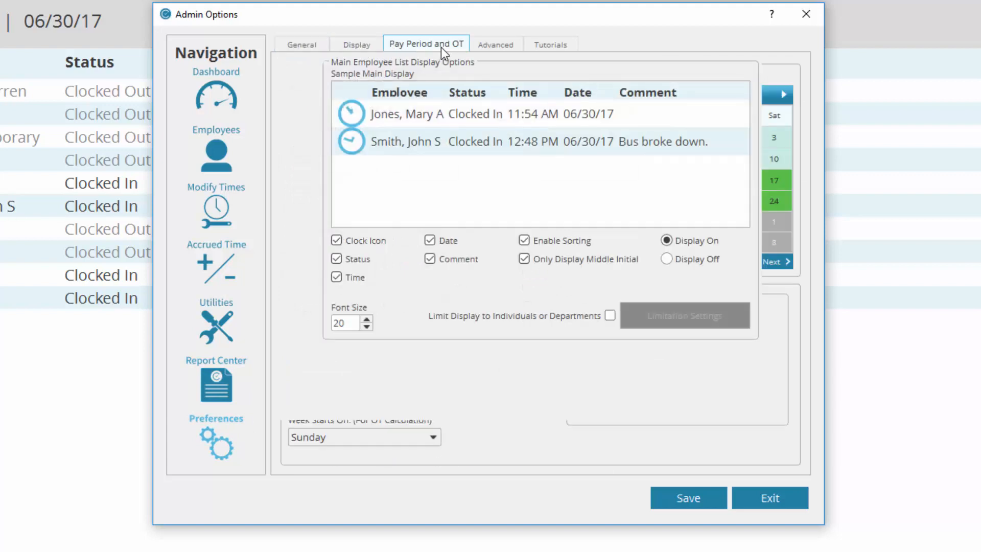
click(426, 44)
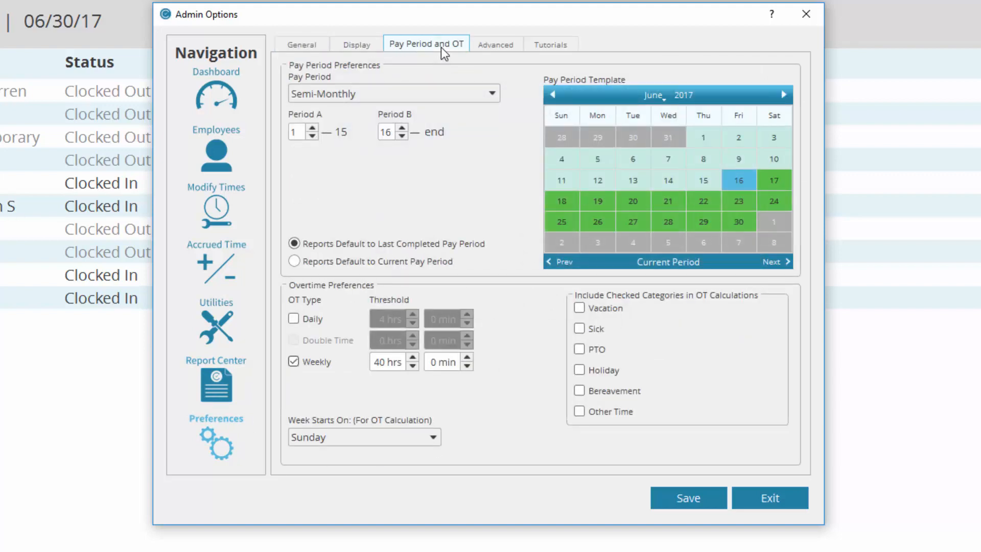